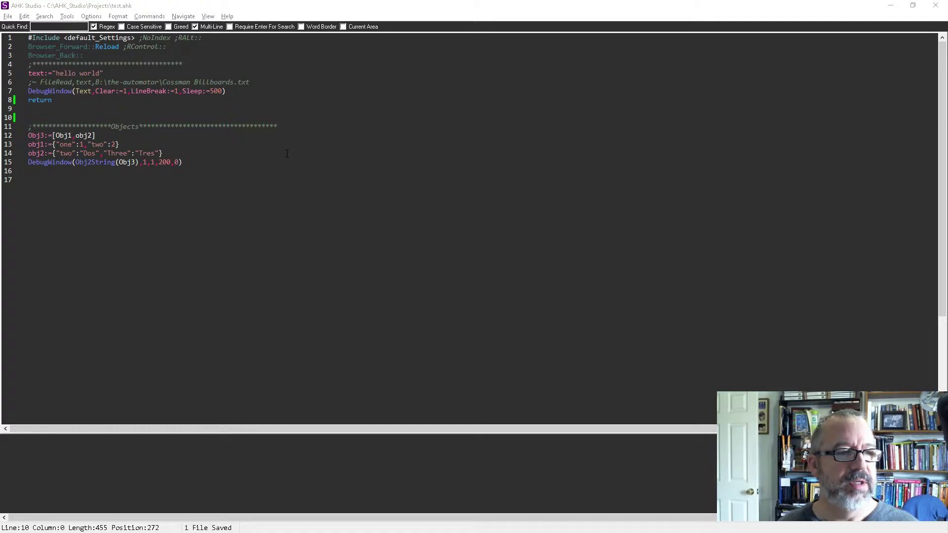
# - Swap the text source to FileRead of the Cossman Billboards file and run, listing its lines
pyautogui.click(79, 72)
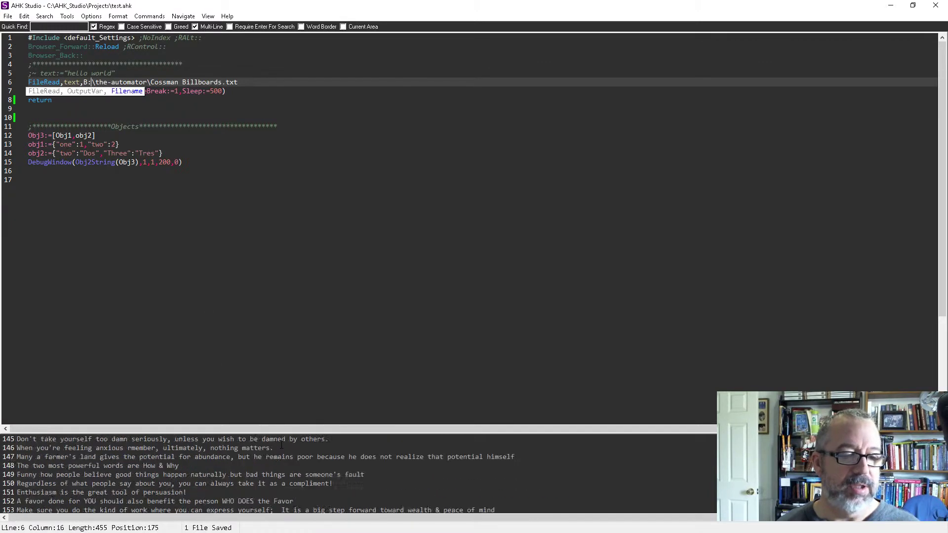
pyautogui.scroll(3)
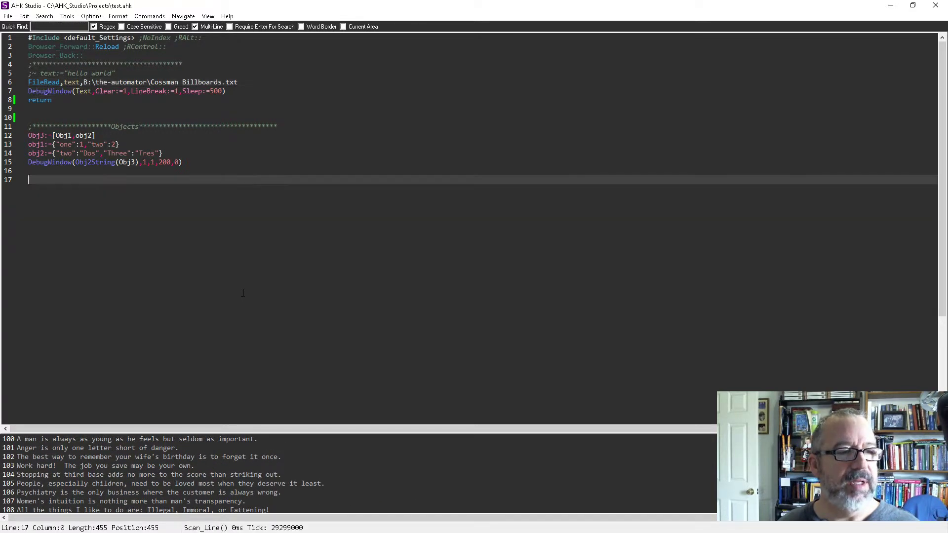
# - Restore text:="hello world", disable FileRead, set DebugWindow Clear to 0 and run to print hello world
pyautogui.click(122, 90)
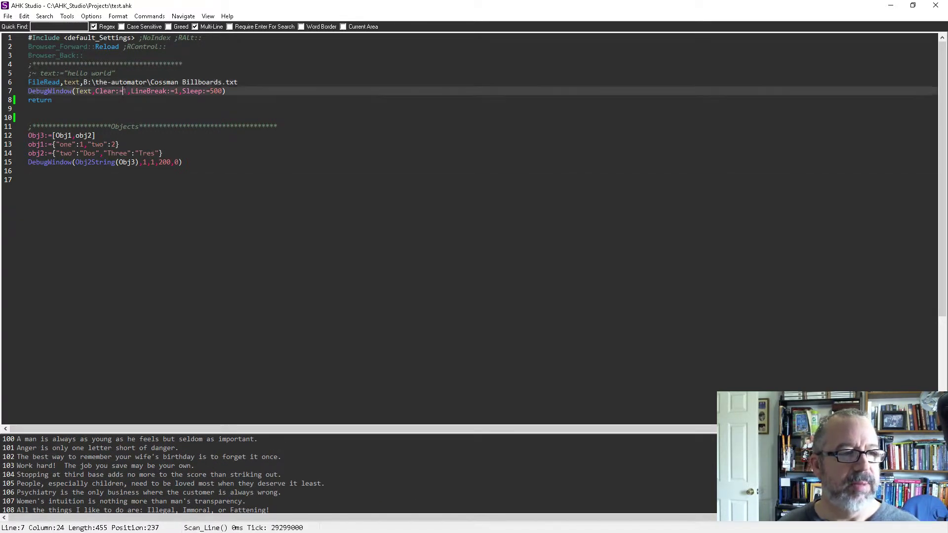
pyautogui.click(120, 82)
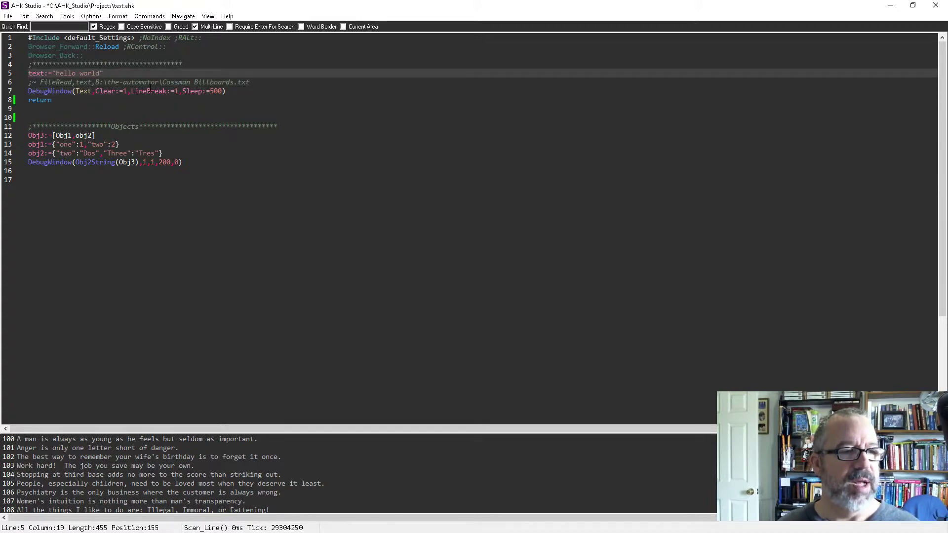
pyautogui.press('ctrl+s')
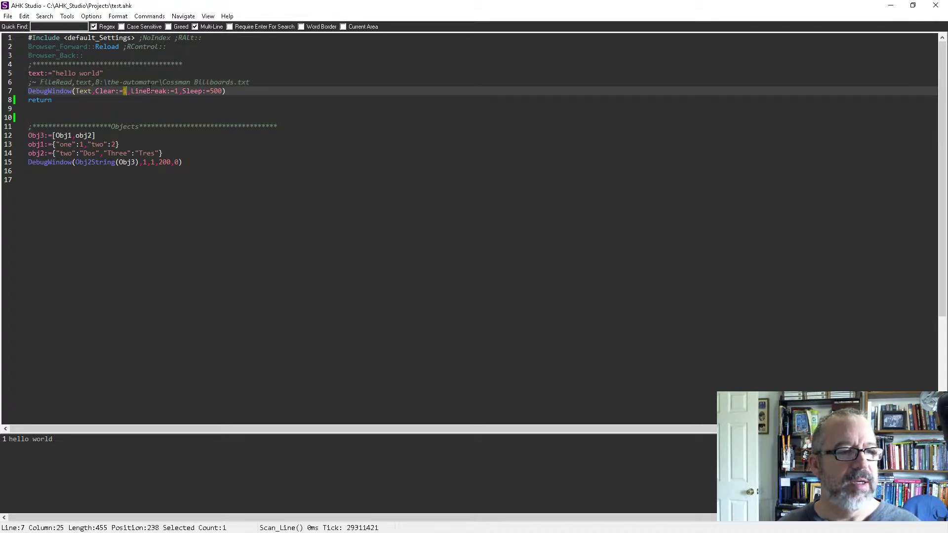
pyautogui.write('0')
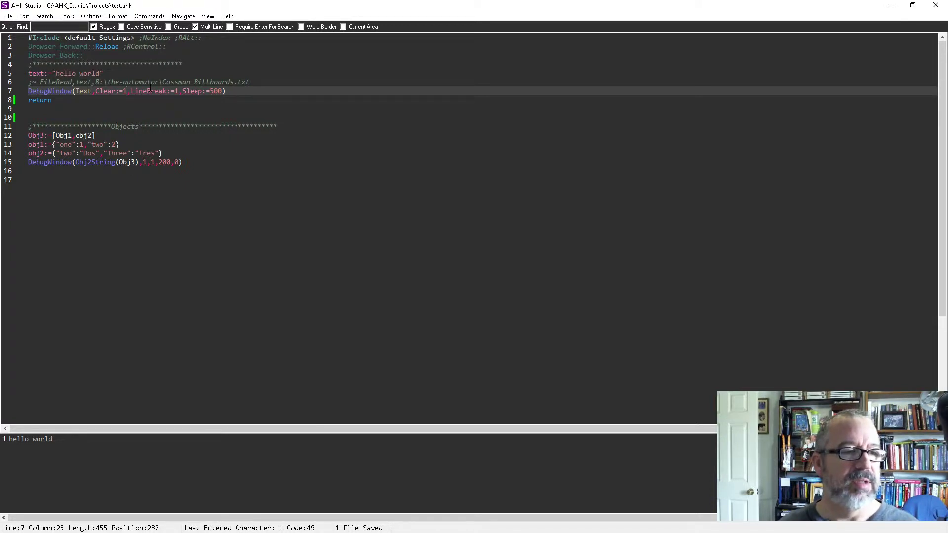
pyautogui.click(145, 91)
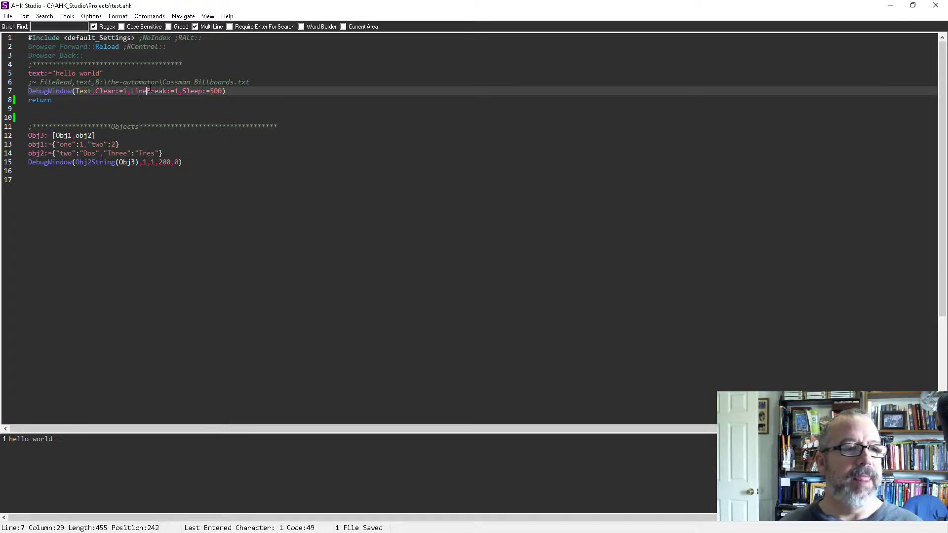
pyautogui.press('Left')
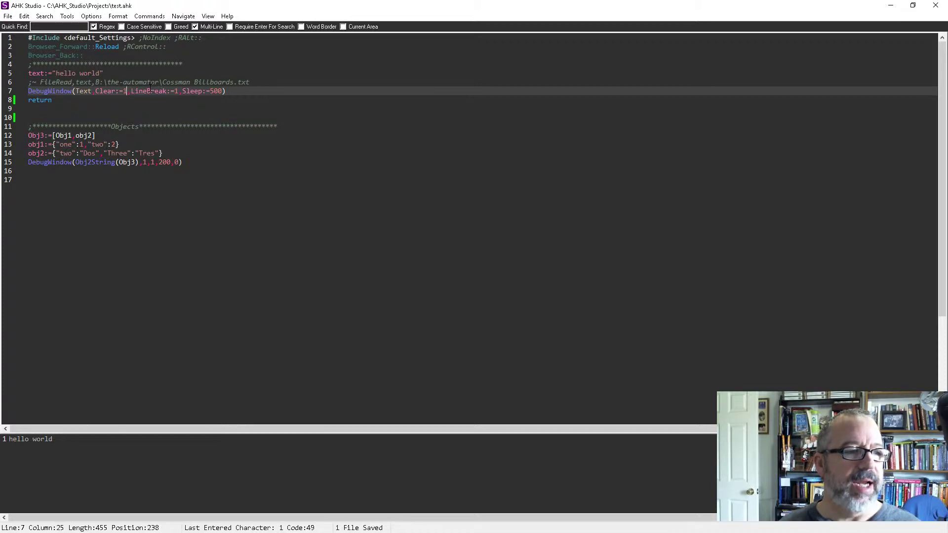
pyautogui.write('0')
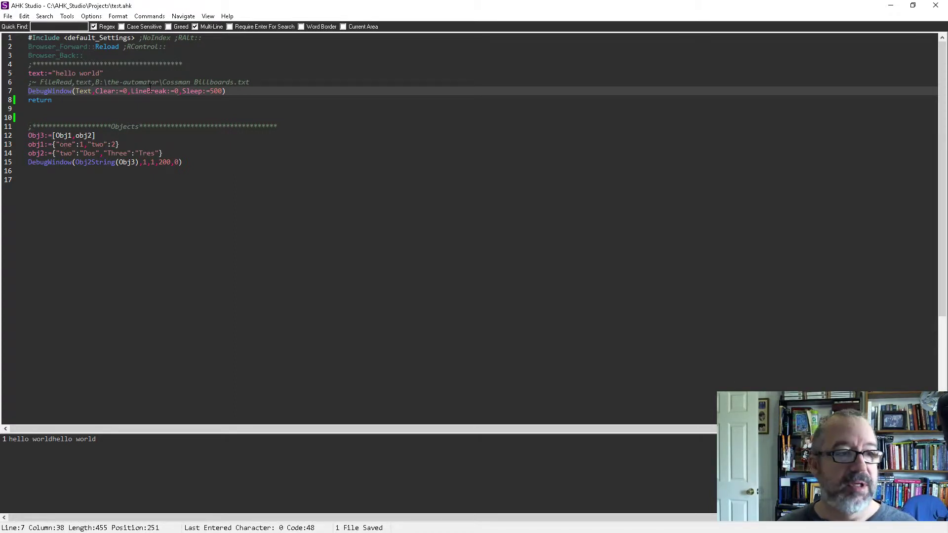
pyautogui.write('1')
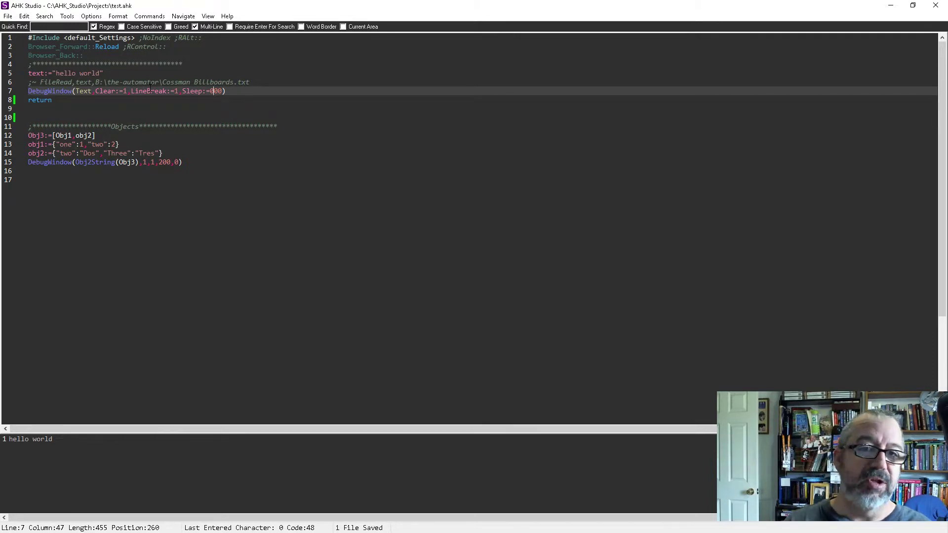
# - Prefix lines 7 and 8 (DebugWindow call and return) with ;~ so the objects section runs
pyautogui.press('shift+Left')
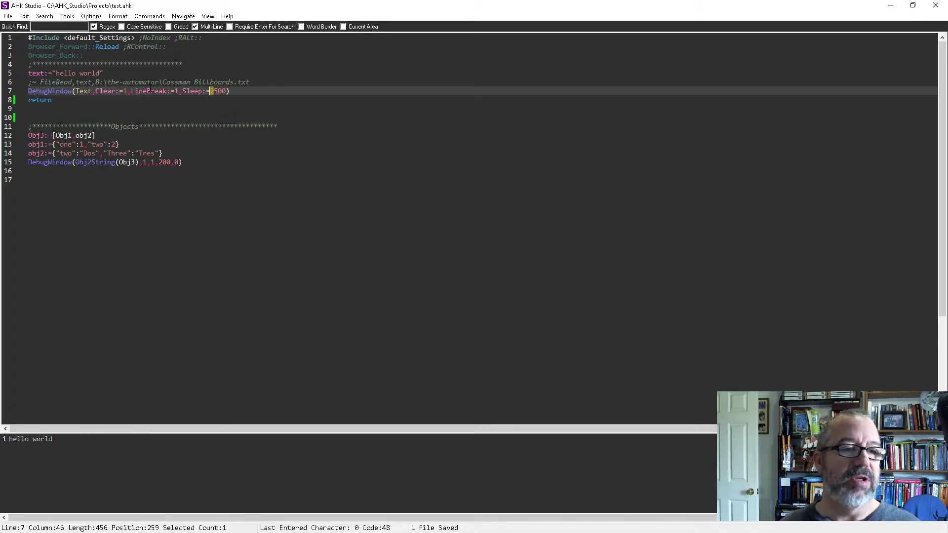
pyautogui.press('Delete')
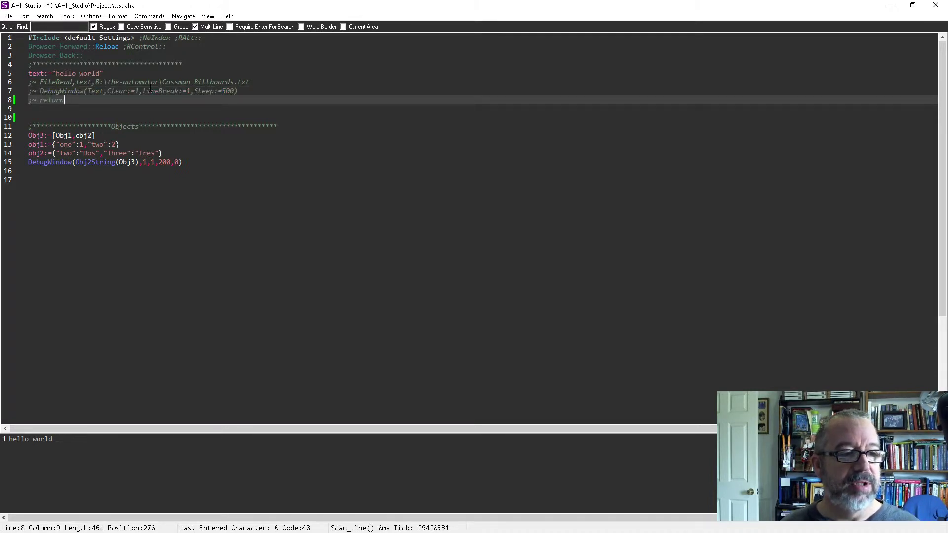
# - Place Obj3:=[Obj1,obj2] after obj1/obj2 and dump Obj2String(Obj1), showing .one = 1 and .two = 2
pyautogui.click(179, 162)
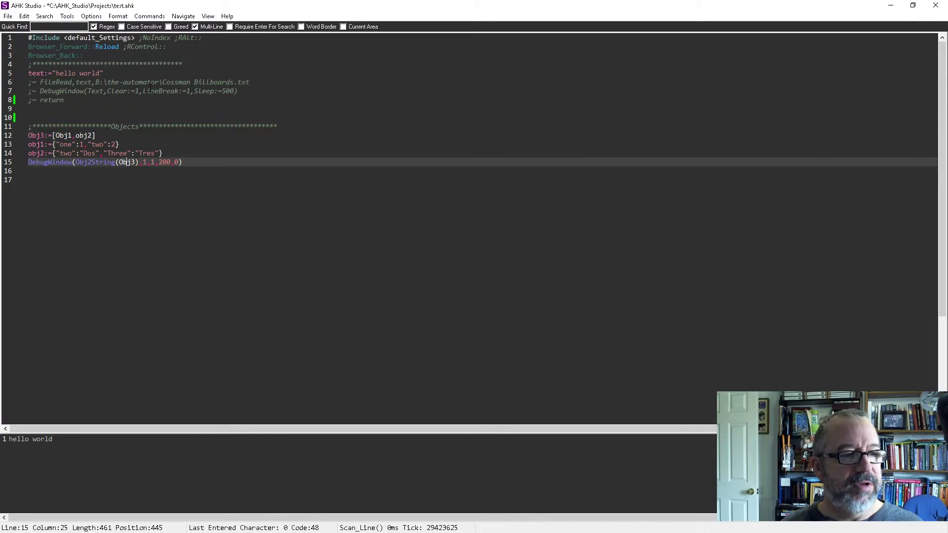
pyautogui.write('1')
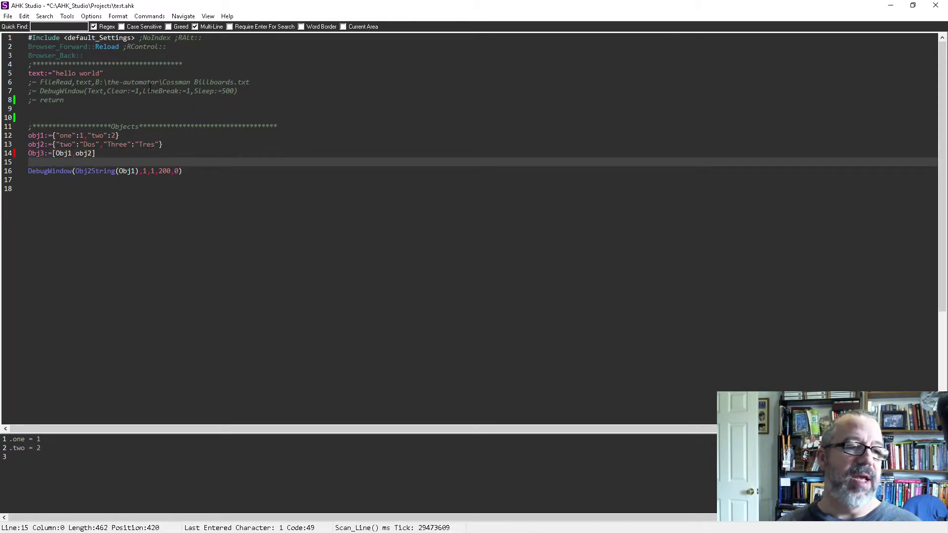
pyautogui.write('msgbox')
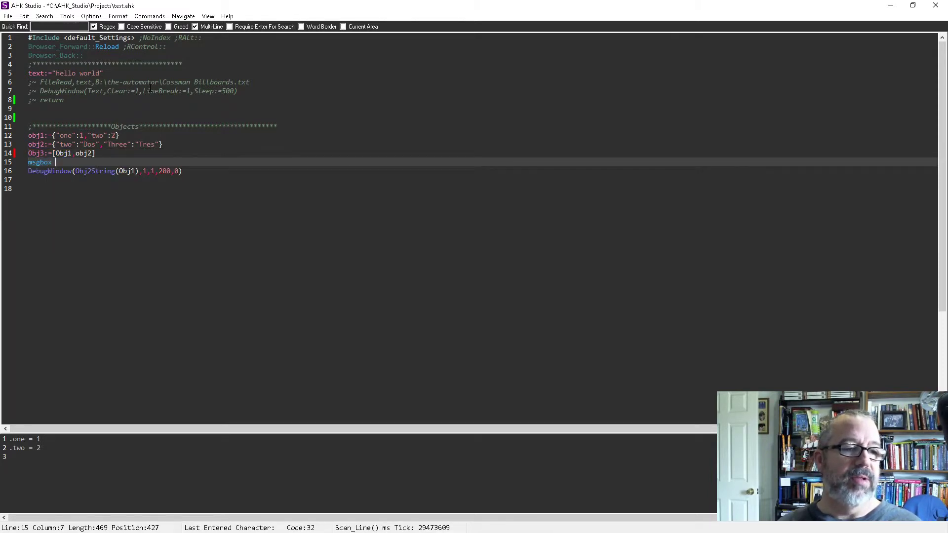
pyautogui.write('% O')
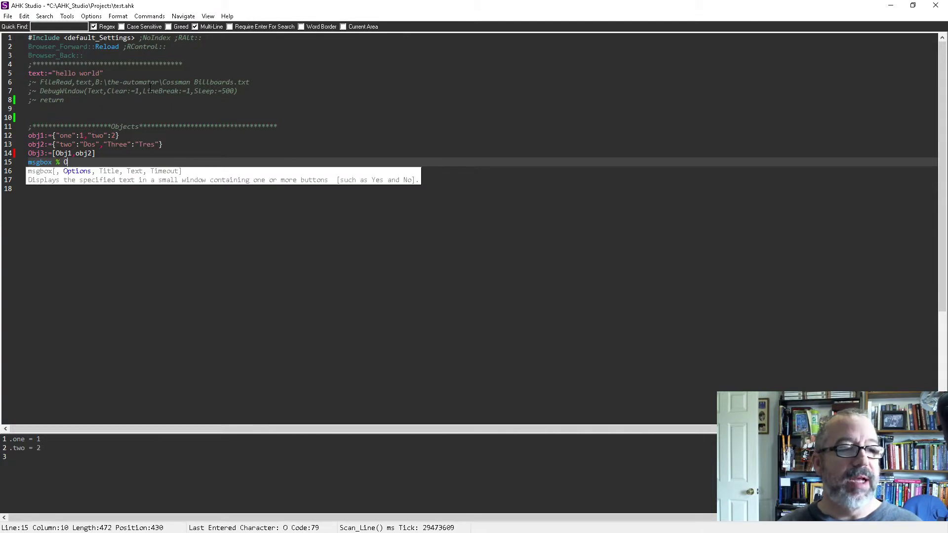
pyautogui.write('bj1')
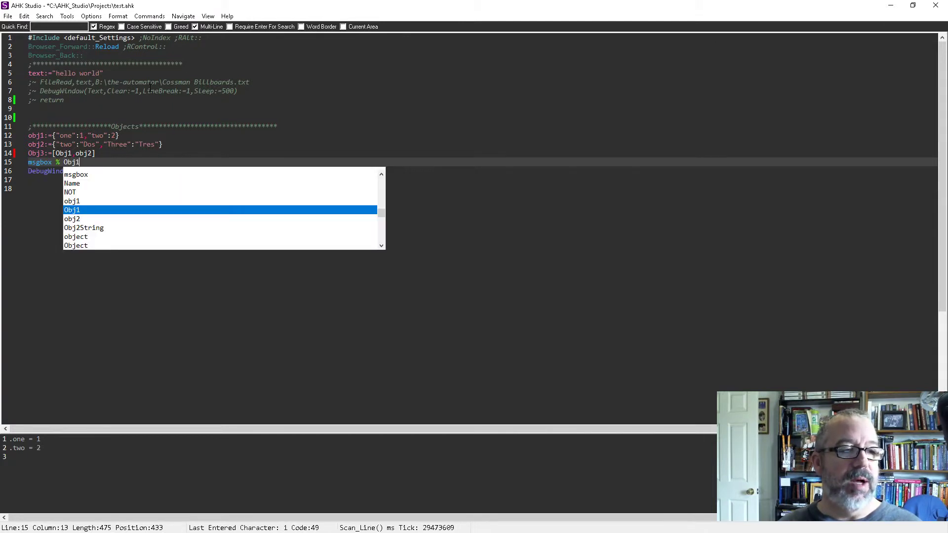
pyautogui.write('.one')
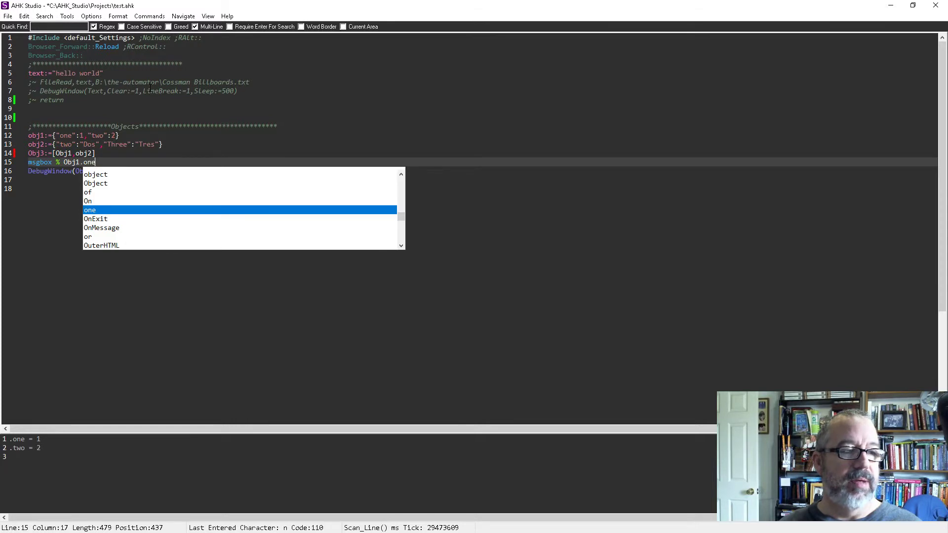
pyautogui.press('ctrl+s')
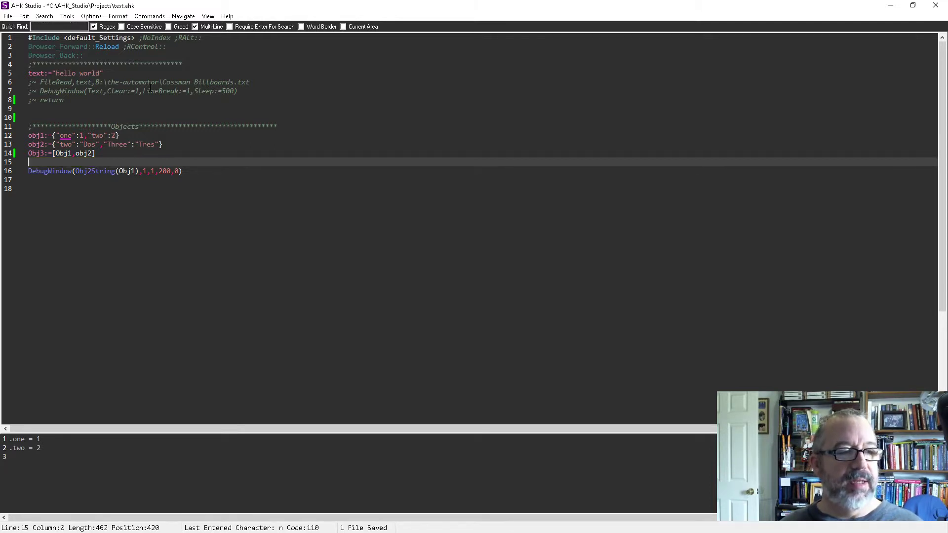
# - Change the dump to Obj2String(Obj3) and run, printing nested values including Three = Tres, two = Dos
pyautogui.click(134, 171)
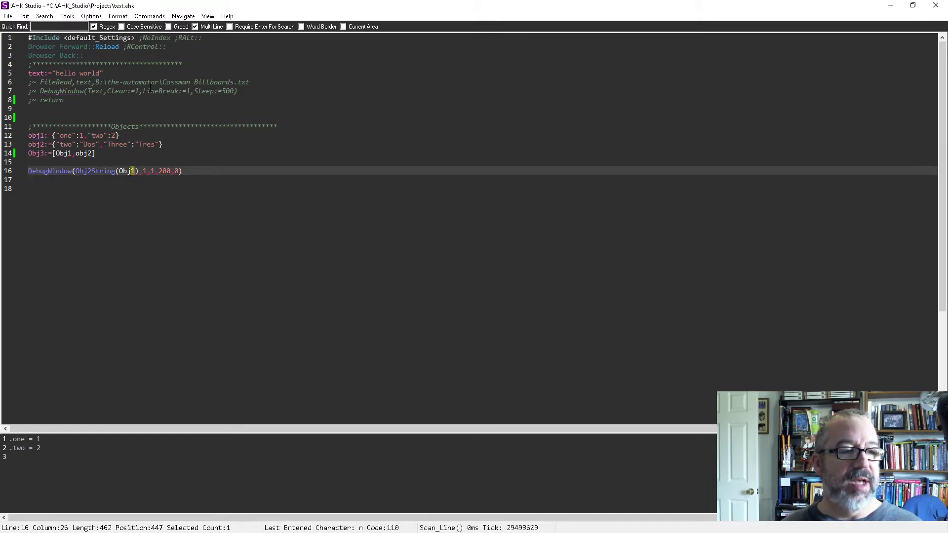
pyautogui.write('3')
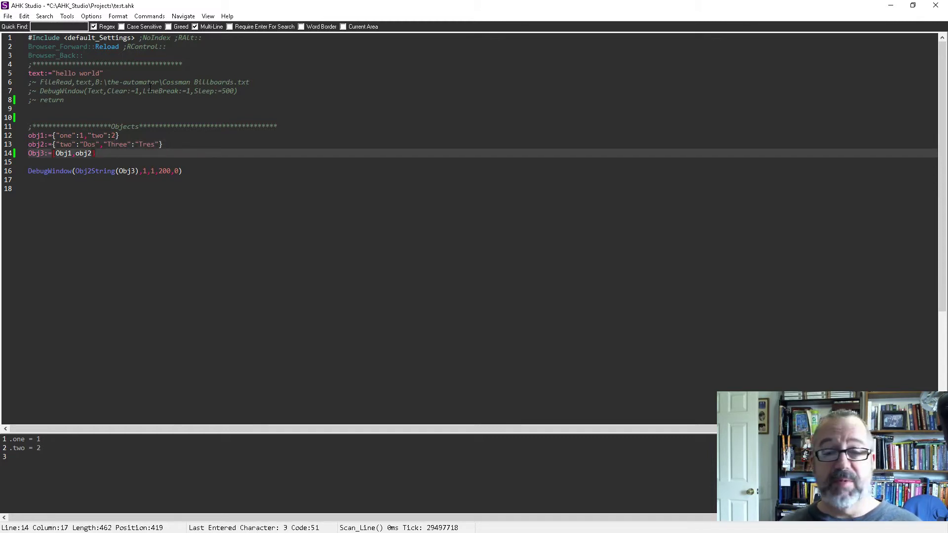
pyautogui.press('ctrl+s')
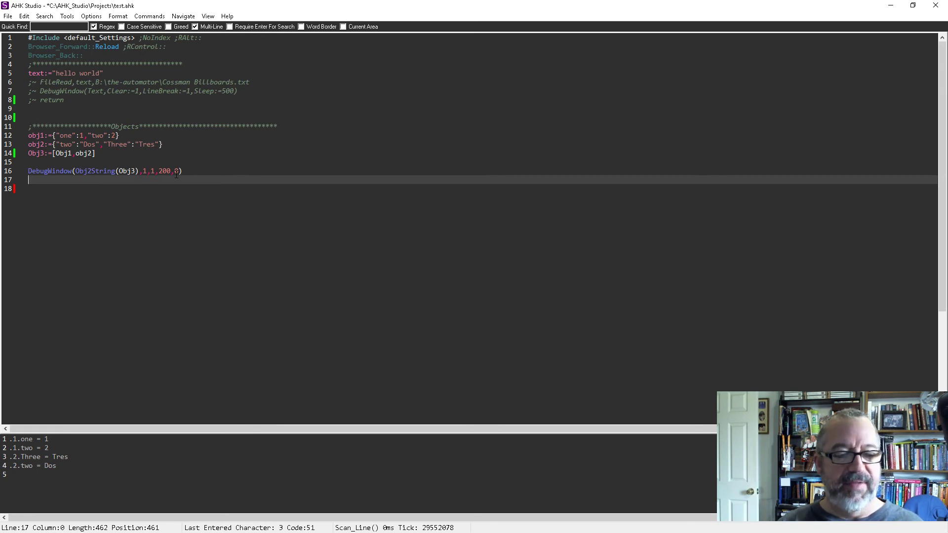
pyautogui.moveTo(191, 216)
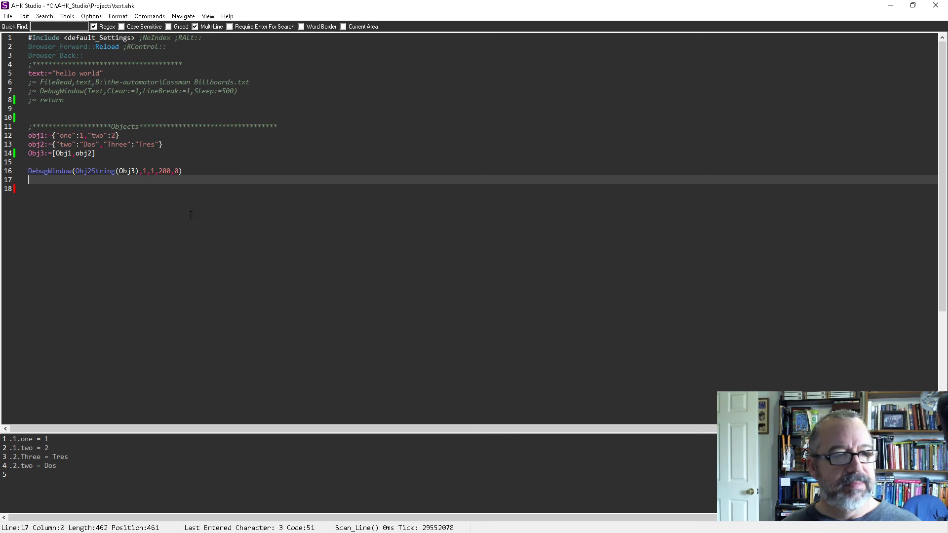